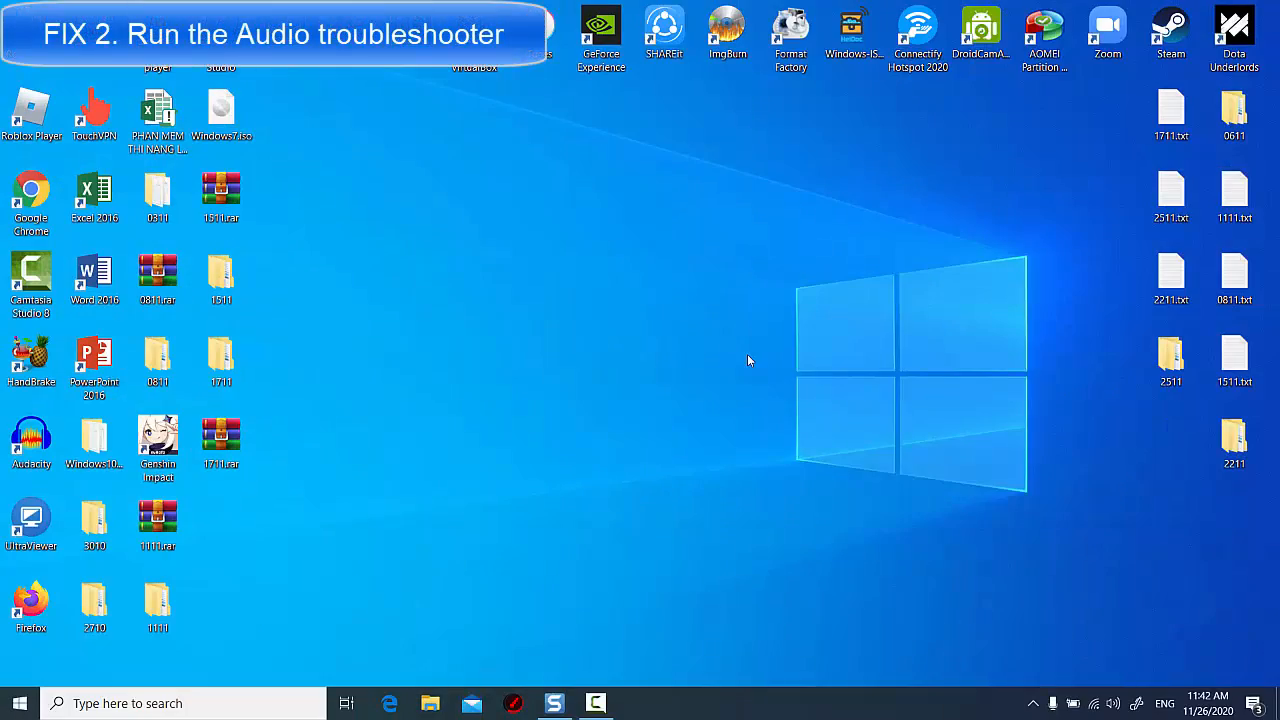
{"action": "mouse_move", "coordinate": [676, 392]}
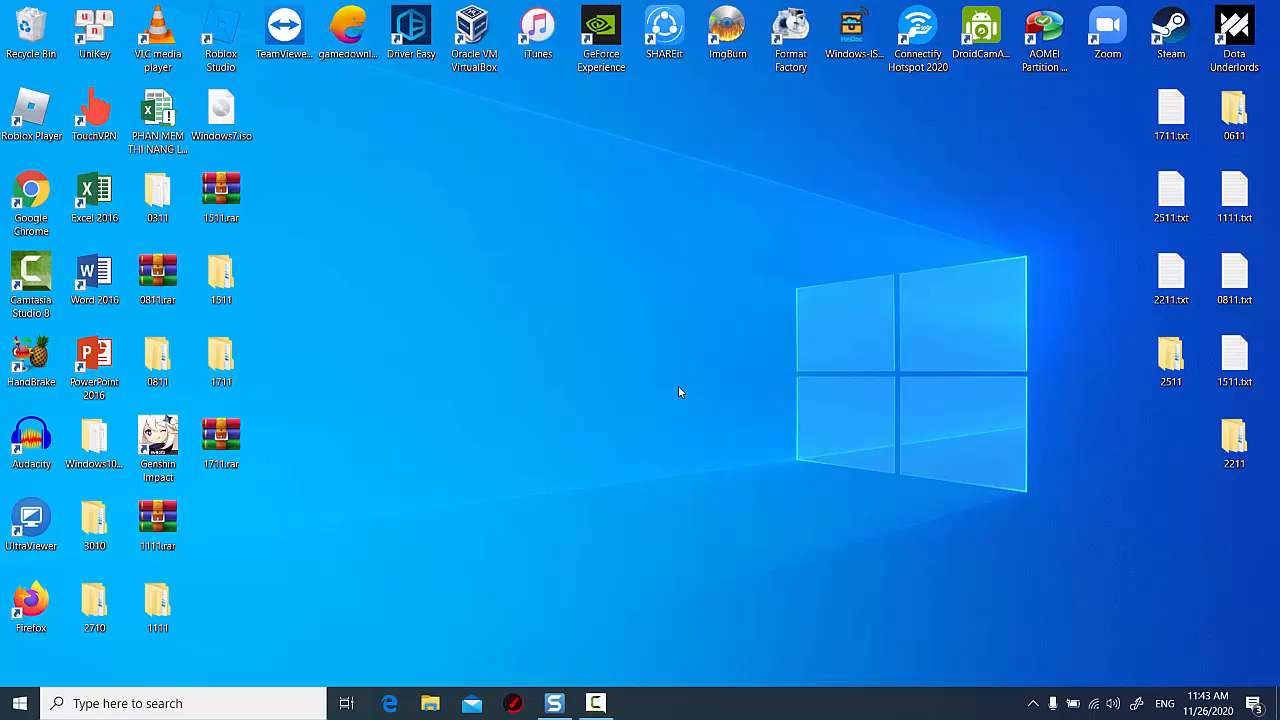
{"action": "mouse_move", "coordinate": [32, 678]}
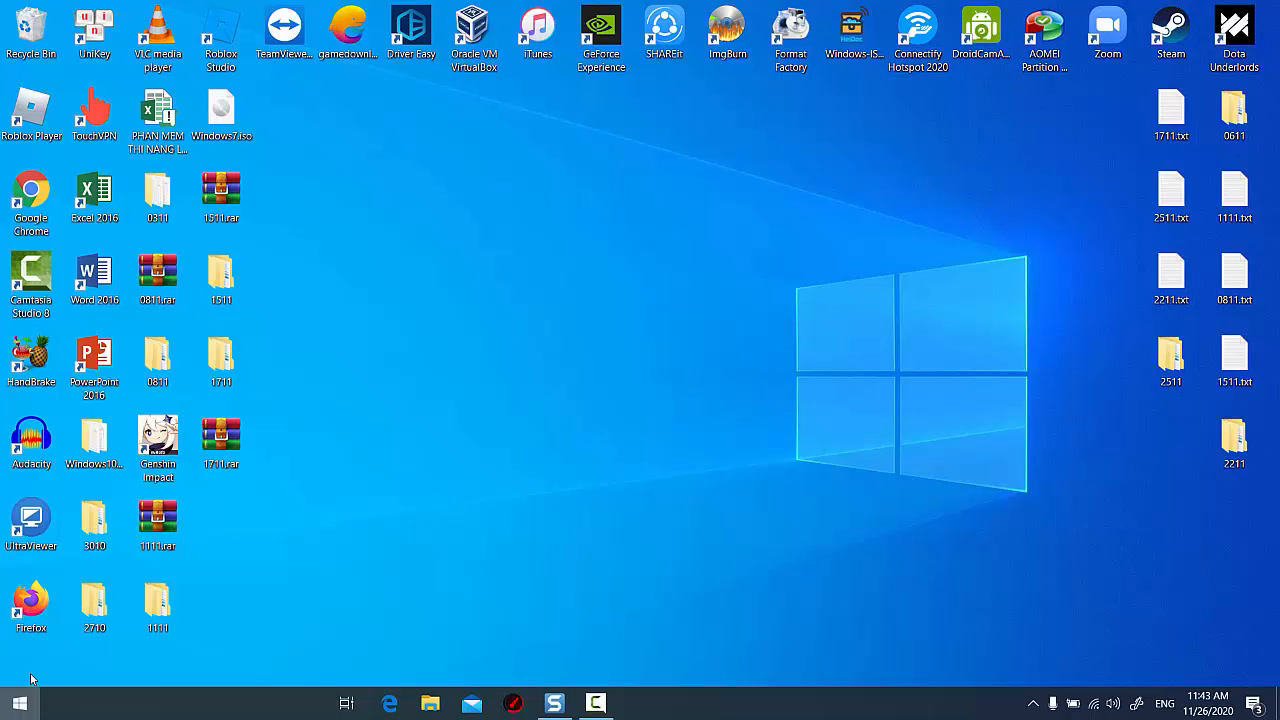
Start the Playing Audio troubleshooter from Settings > Update & Security > Troubleshoot
{"action": "left_click", "coordinate": [16, 704]}
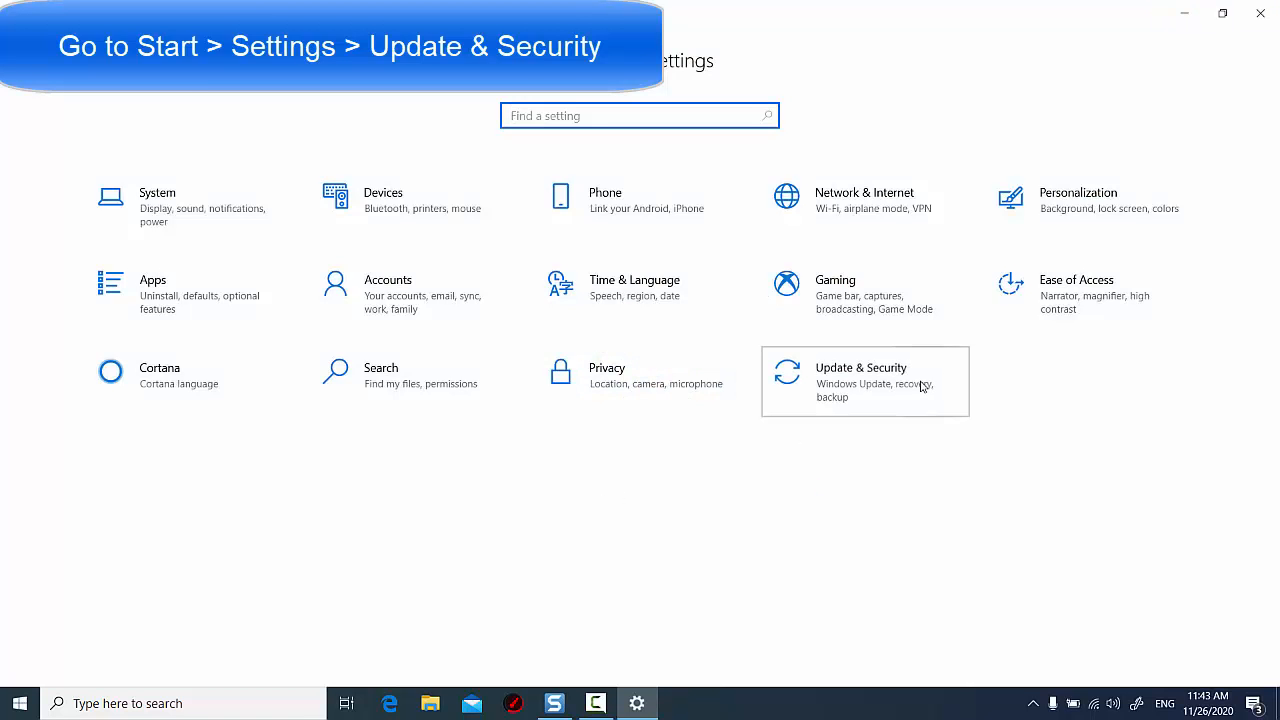
{"action": "left_click", "coordinate": [862, 380]}
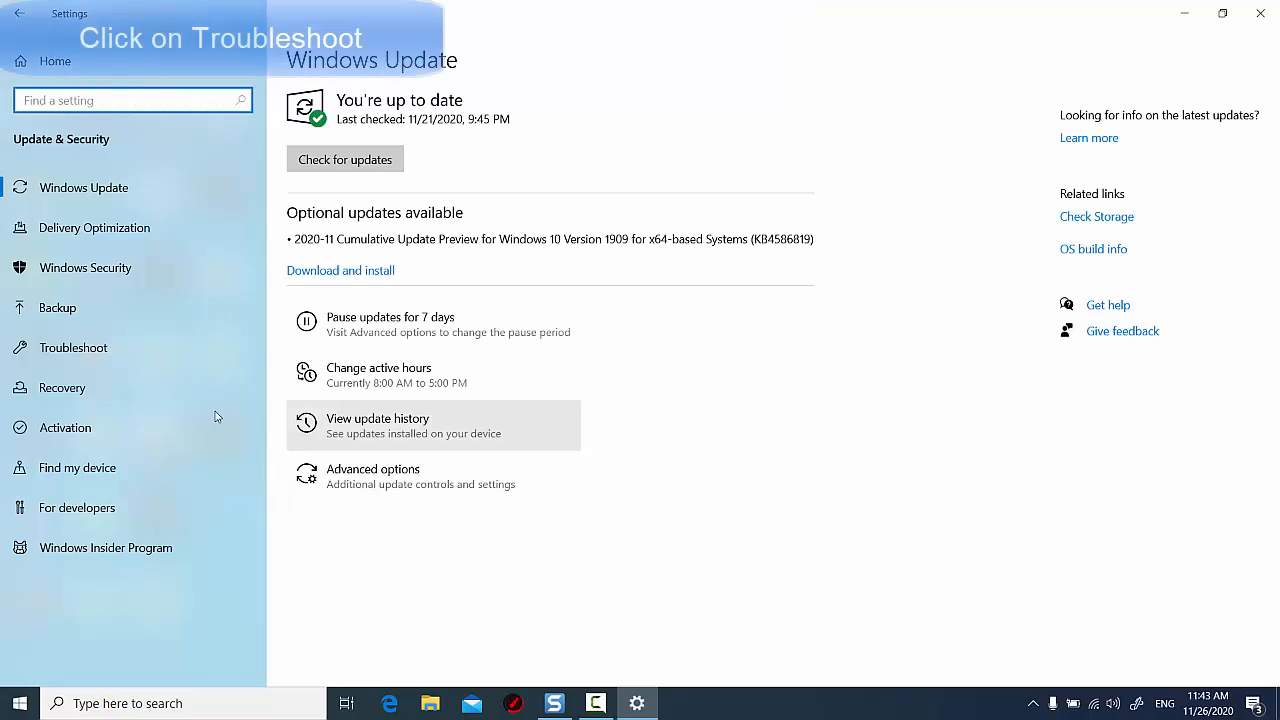
{"action": "left_click", "coordinate": [72, 348]}
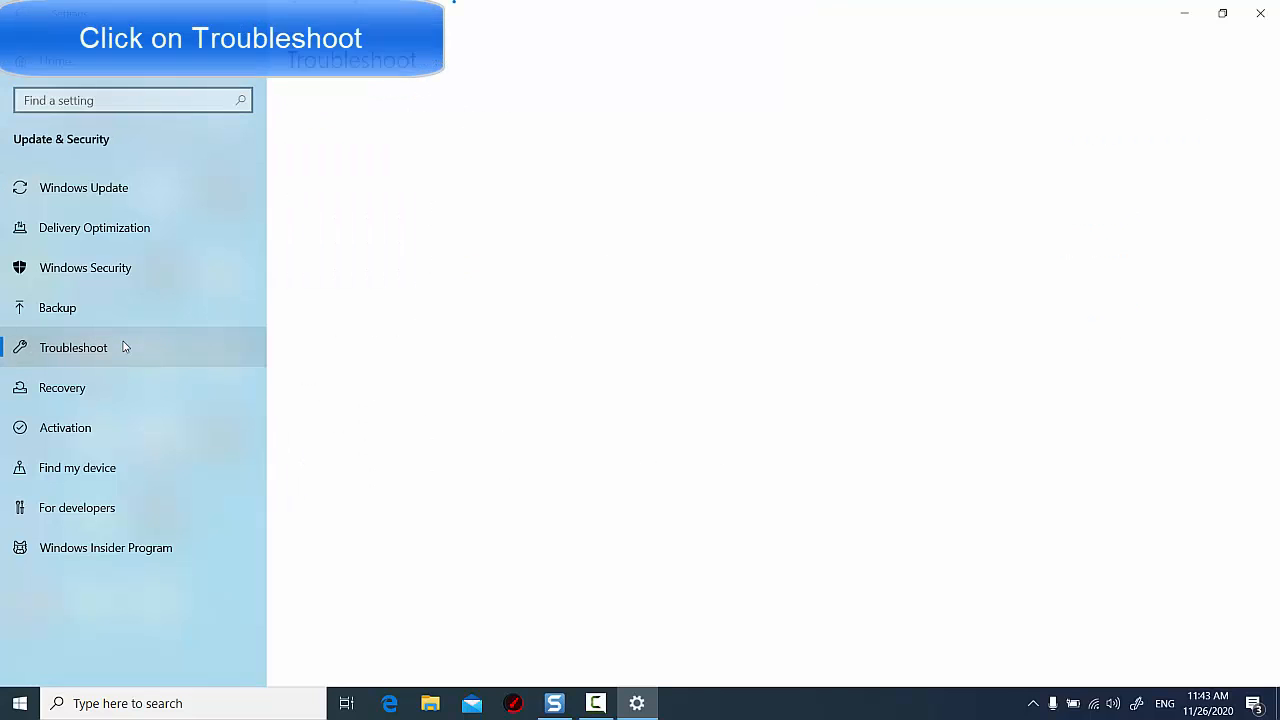
{"action": "left_click", "coordinate": [72, 348]}
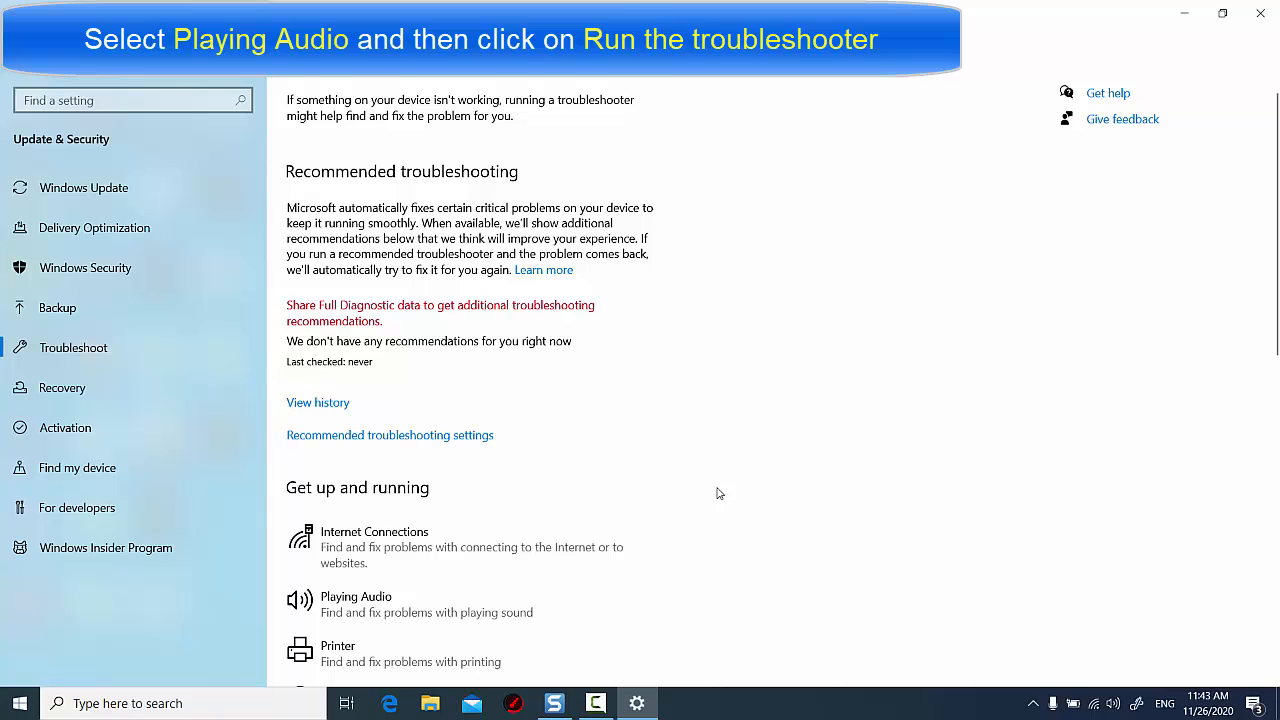
{"action": "mouse_move", "coordinate": [710, 492]}
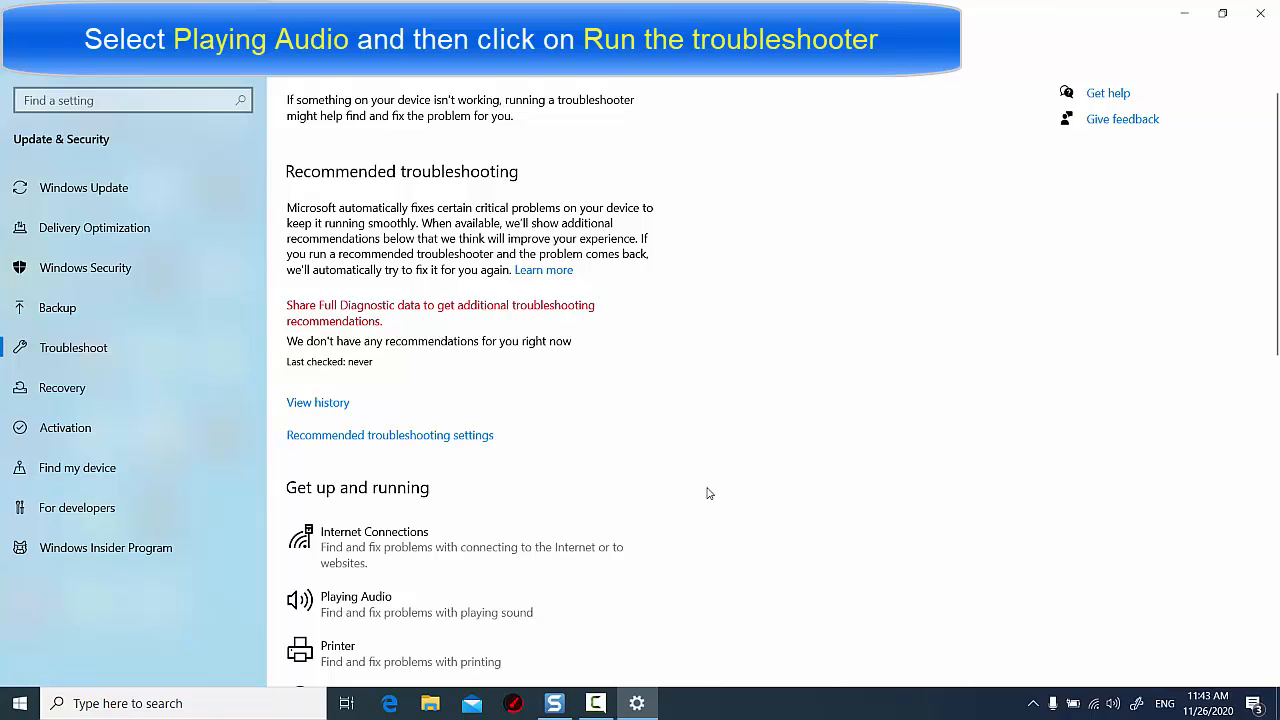
{"action": "scroll", "scroll_direction": "down", "scroll_amount": 3}
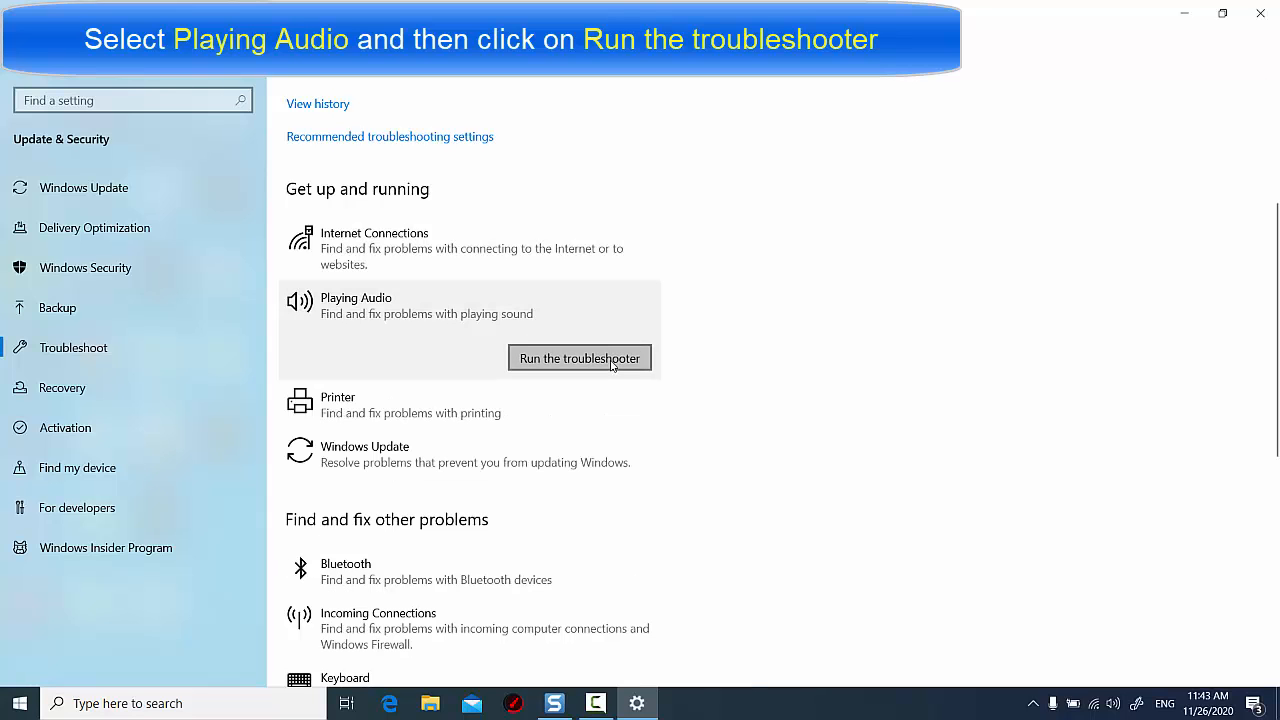
{"action": "left_click", "coordinate": [580, 358]}
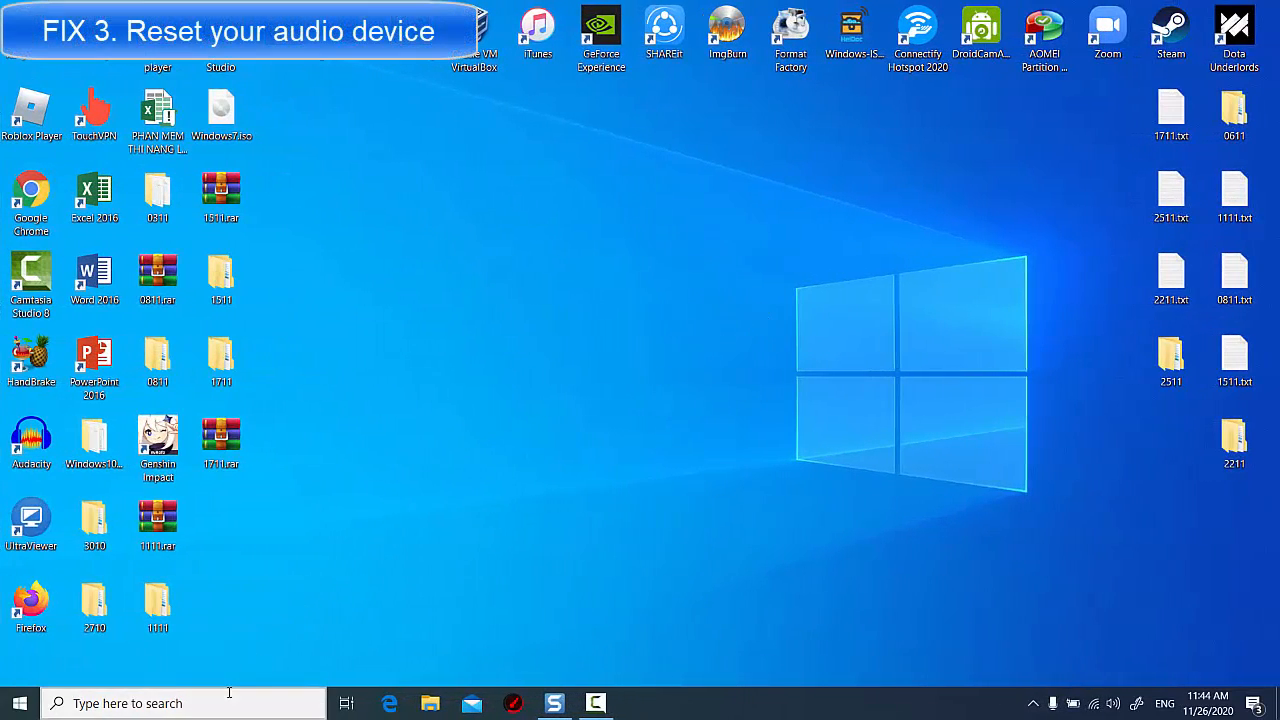
Search the taskbar for 'device Manager' to launch it
{"action": "type", "text": "device Manager"}
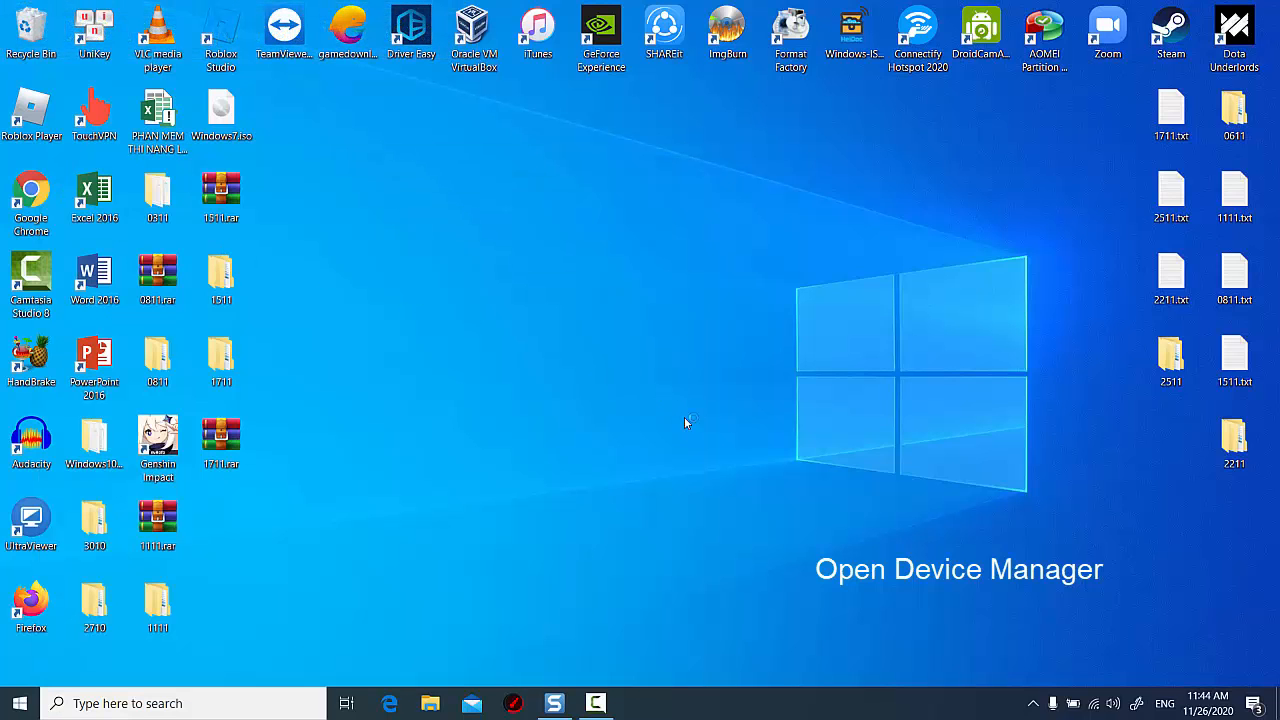
{"action": "mouse_move", "coordinate": [712, 440]}
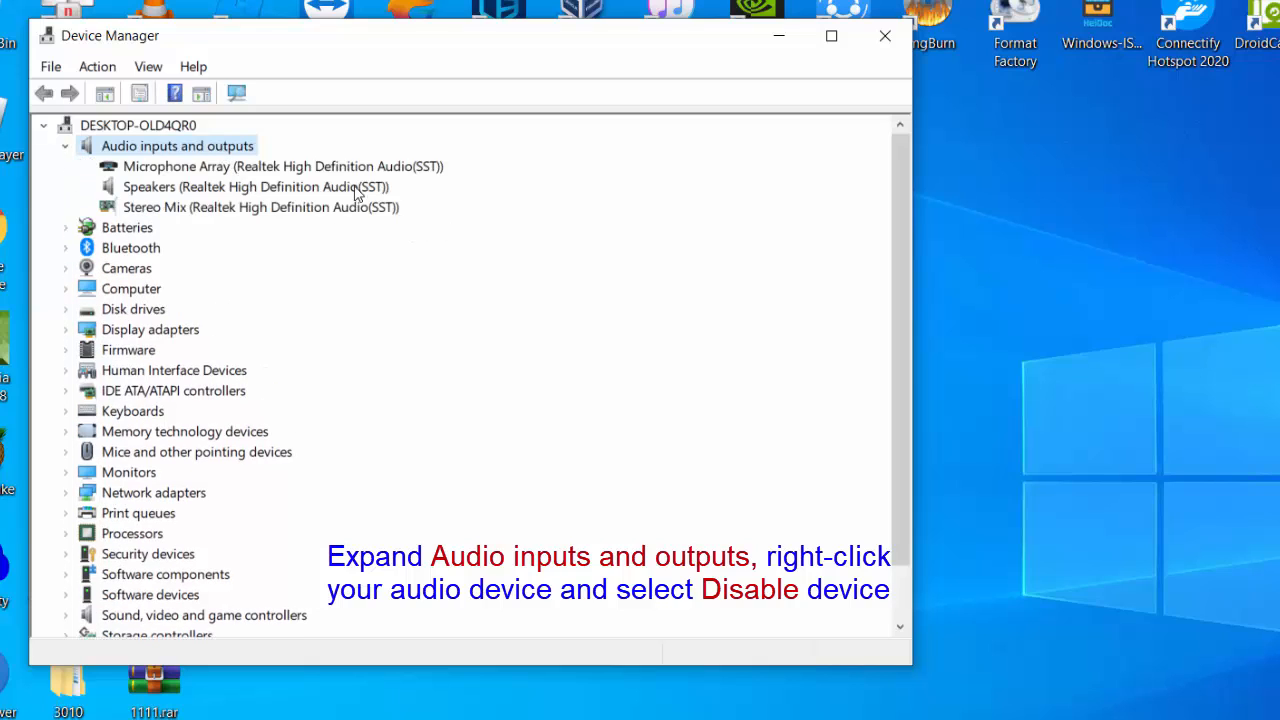
Disable and re-enable the Speakers (Realtek High Definition Audio(SST)) device, then close Device Manager
{"action": "left_click", "coordinate": [256, 186]}
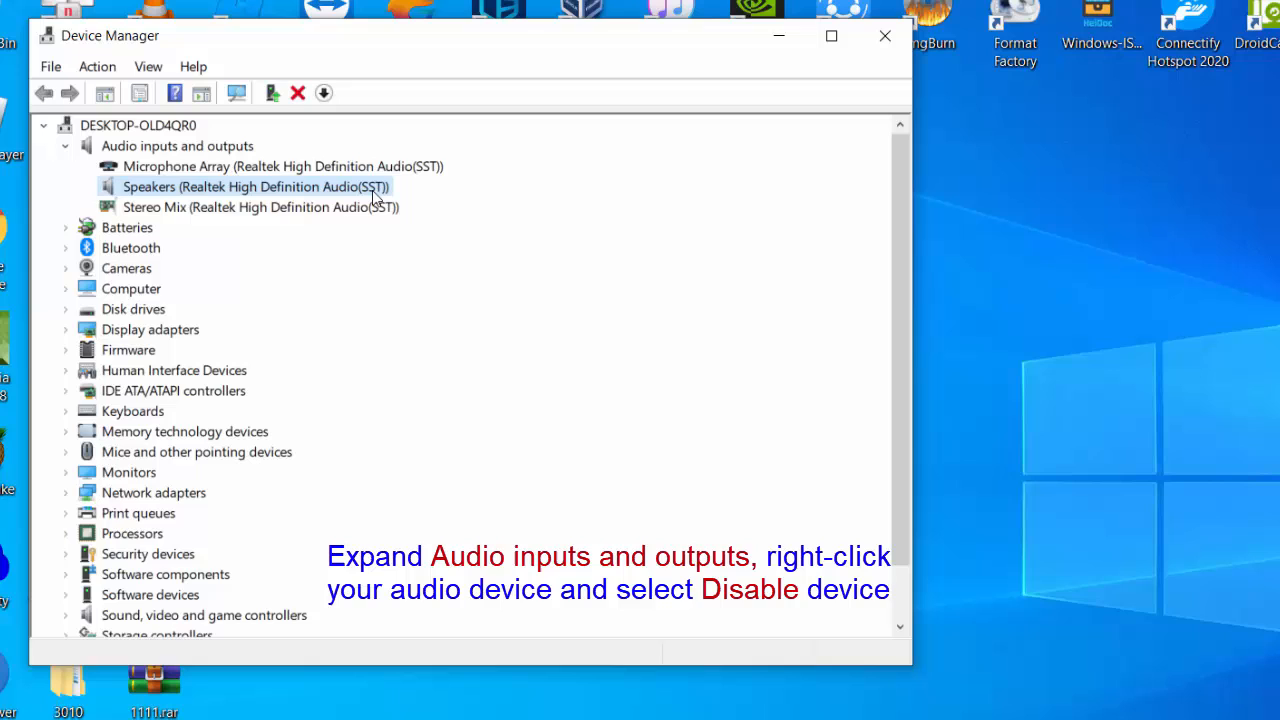
{"action": "right_click", "coordinate": [256, 186]}
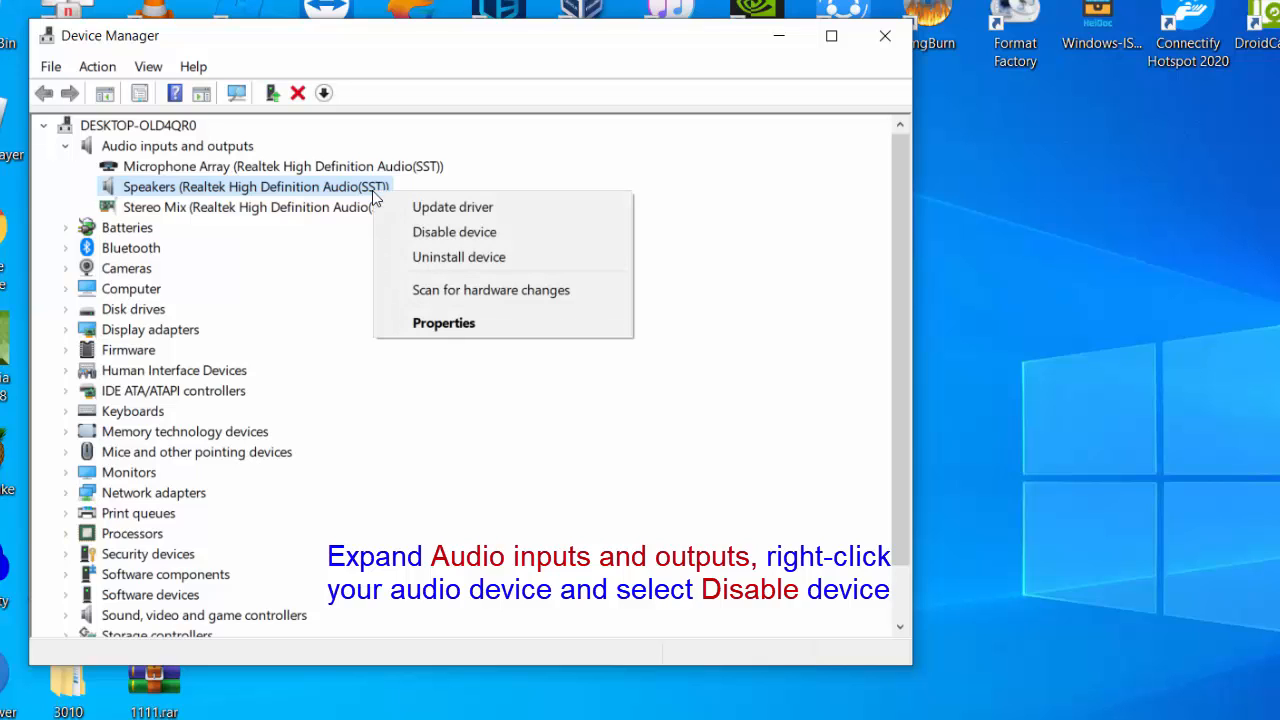
{"action": "mouse_move", "coordinate": [454, 232]}
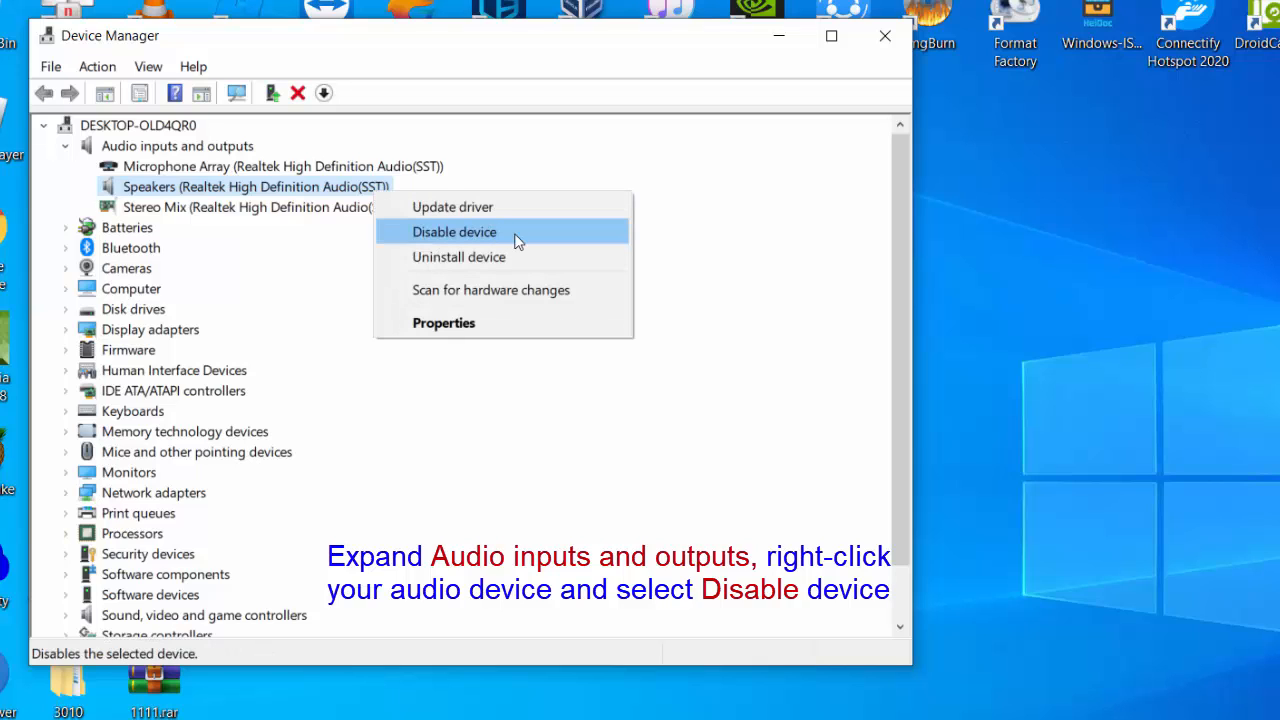
{"action": "left_click", "coordinate": [454, 232]}
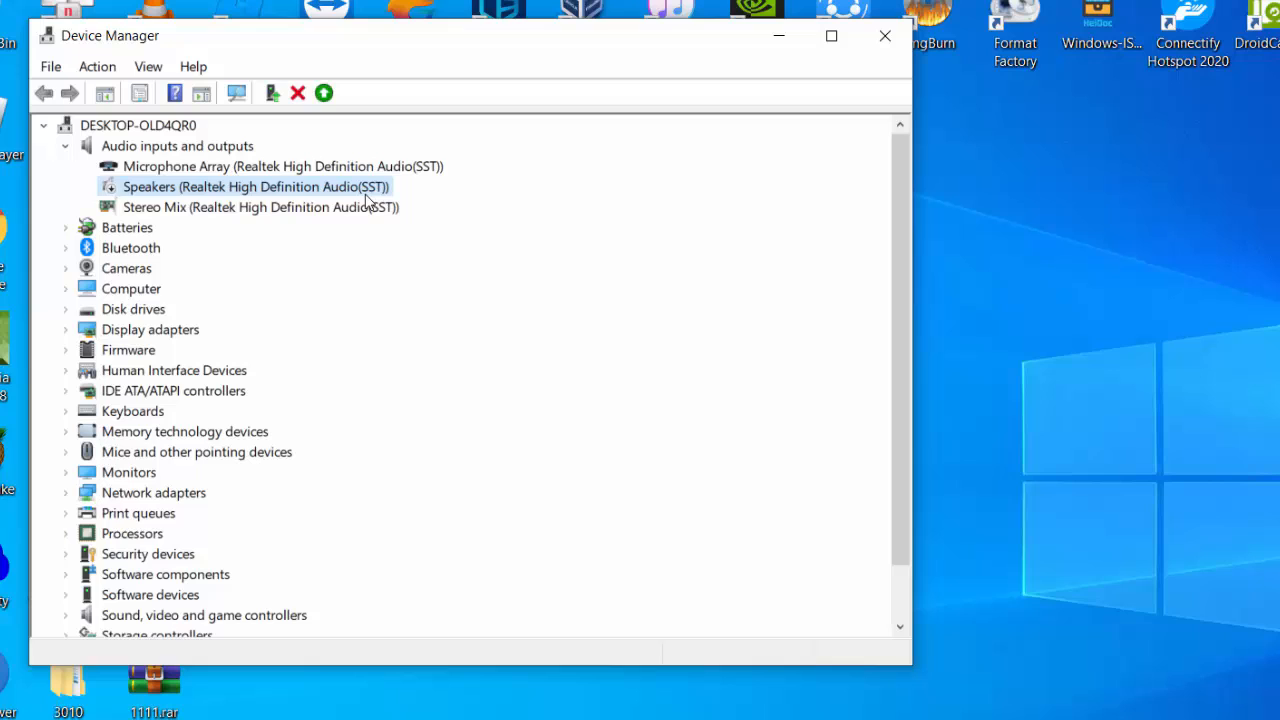
{"action": "right_click", "coordinate": [256, 188]}
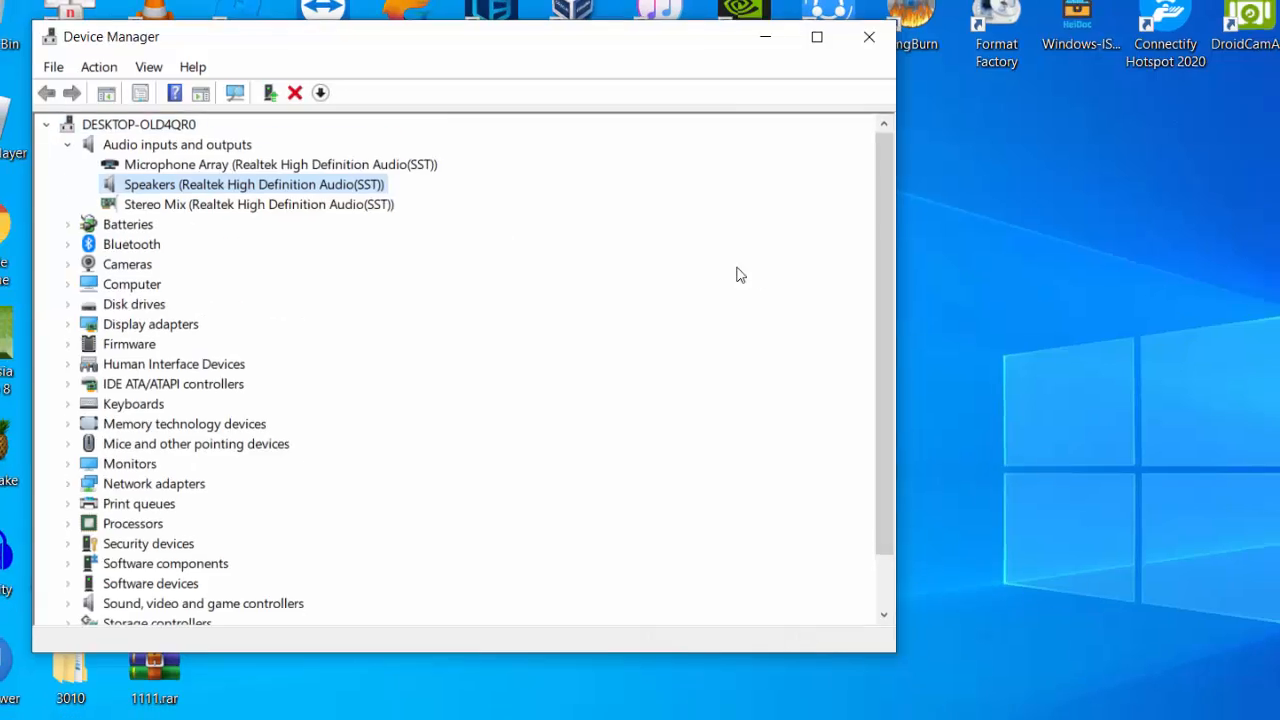
{"action": "left_click", "coordinate": [868, 36]}
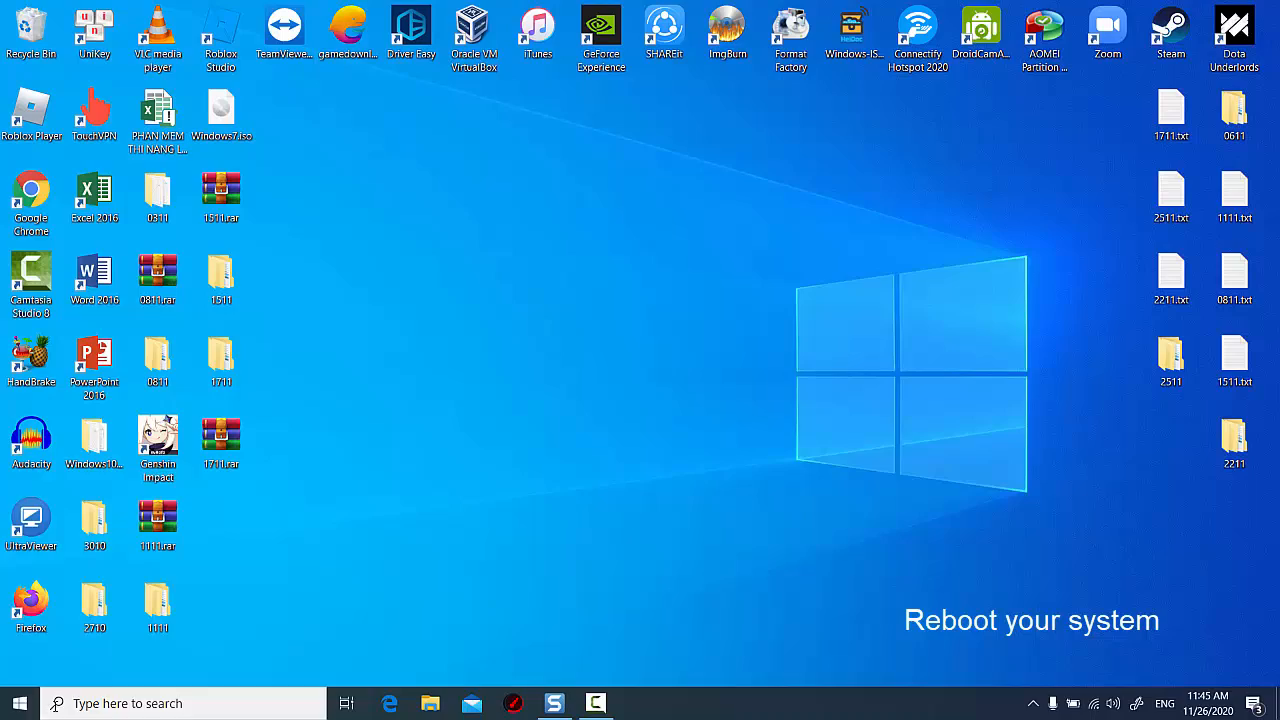
Enter mmsys.cpl in the Run box to reach the sound control panel
{"action": "left_click", "coordinate": [18, 704]}
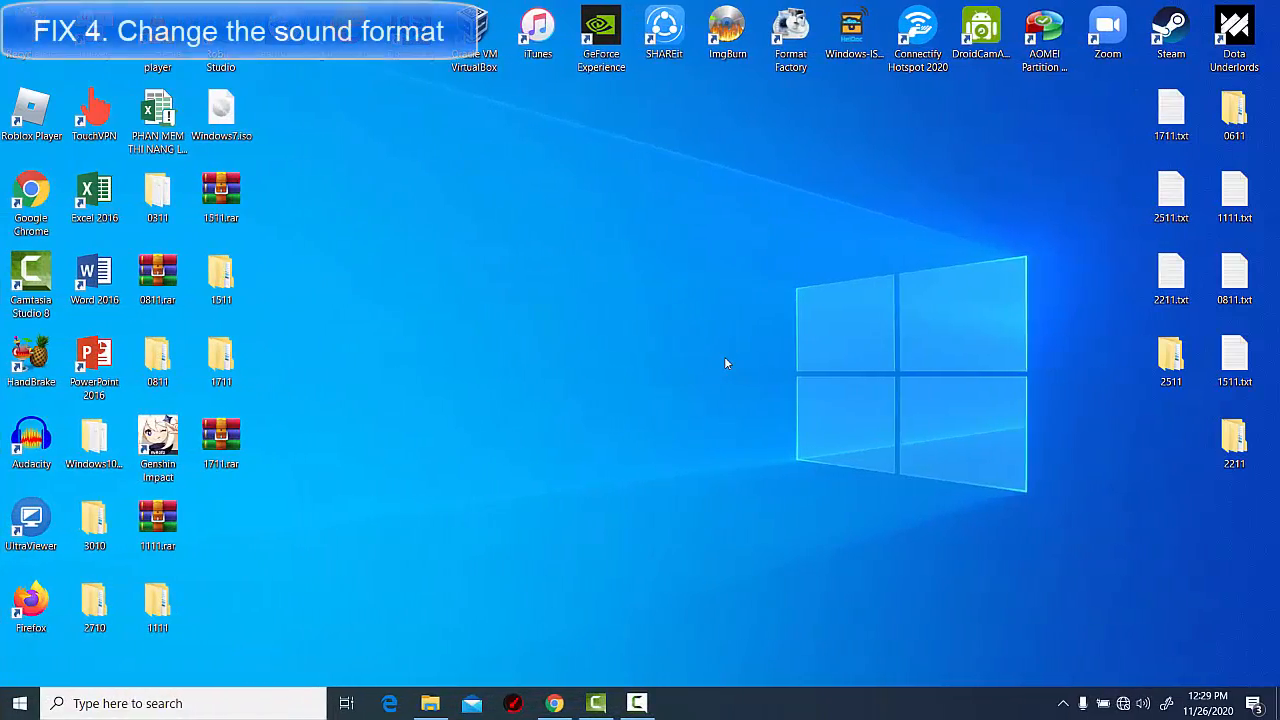
{"action": "type", "text": "mmsys.cpl"}
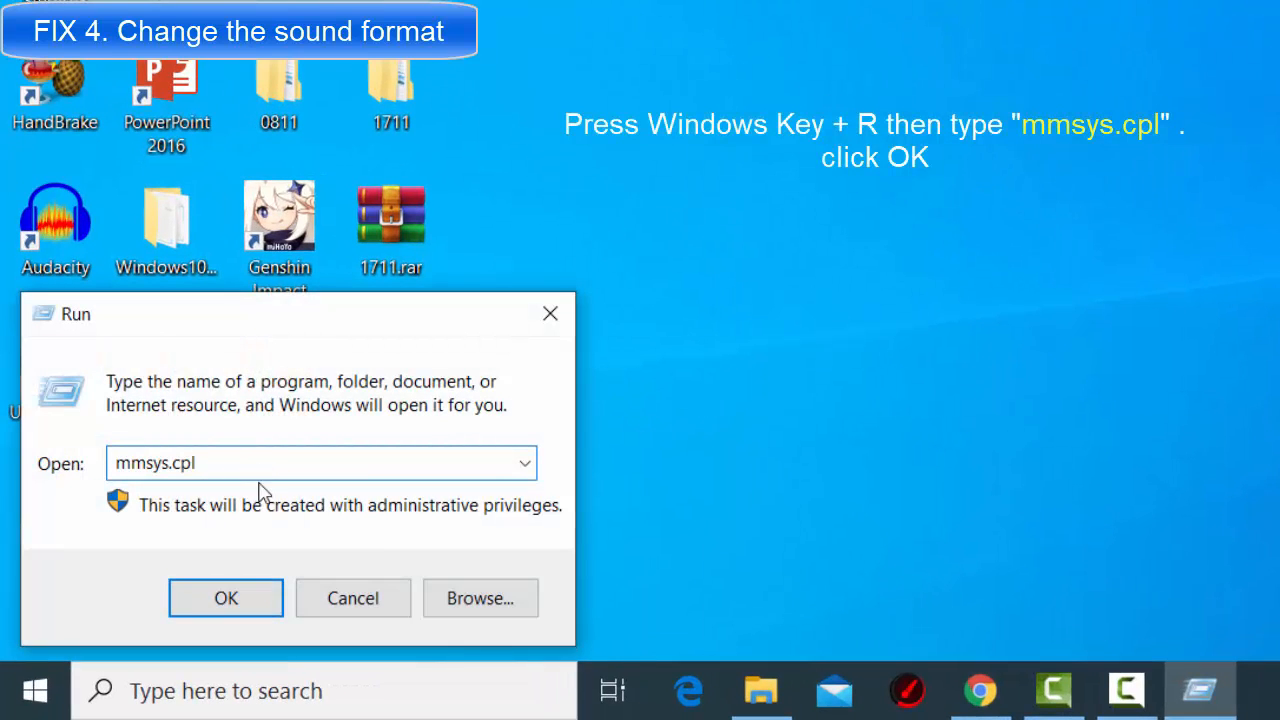
Confirm the Run dialog so the Sound dialog opens on Playback with Speakers as default
{"action": "left_click", "coordinate": [224, 598]}
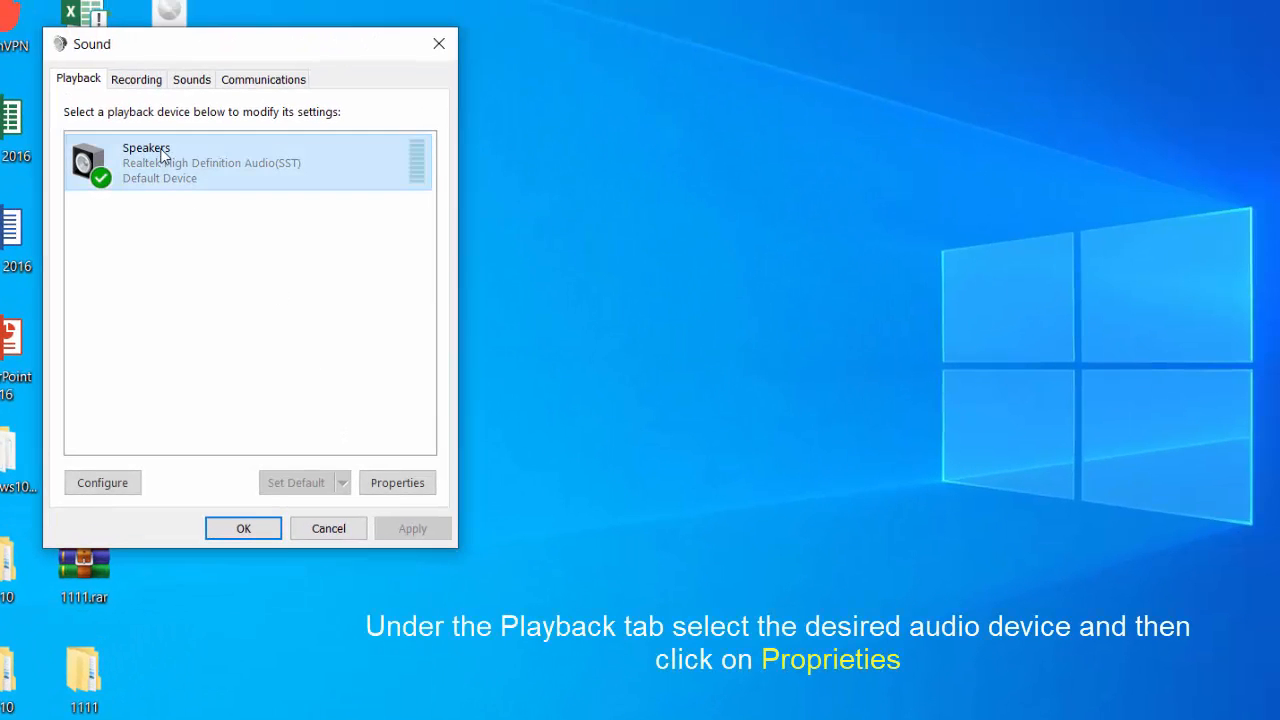
{"action": "mouse_move", "coordinate": [224, 178]}
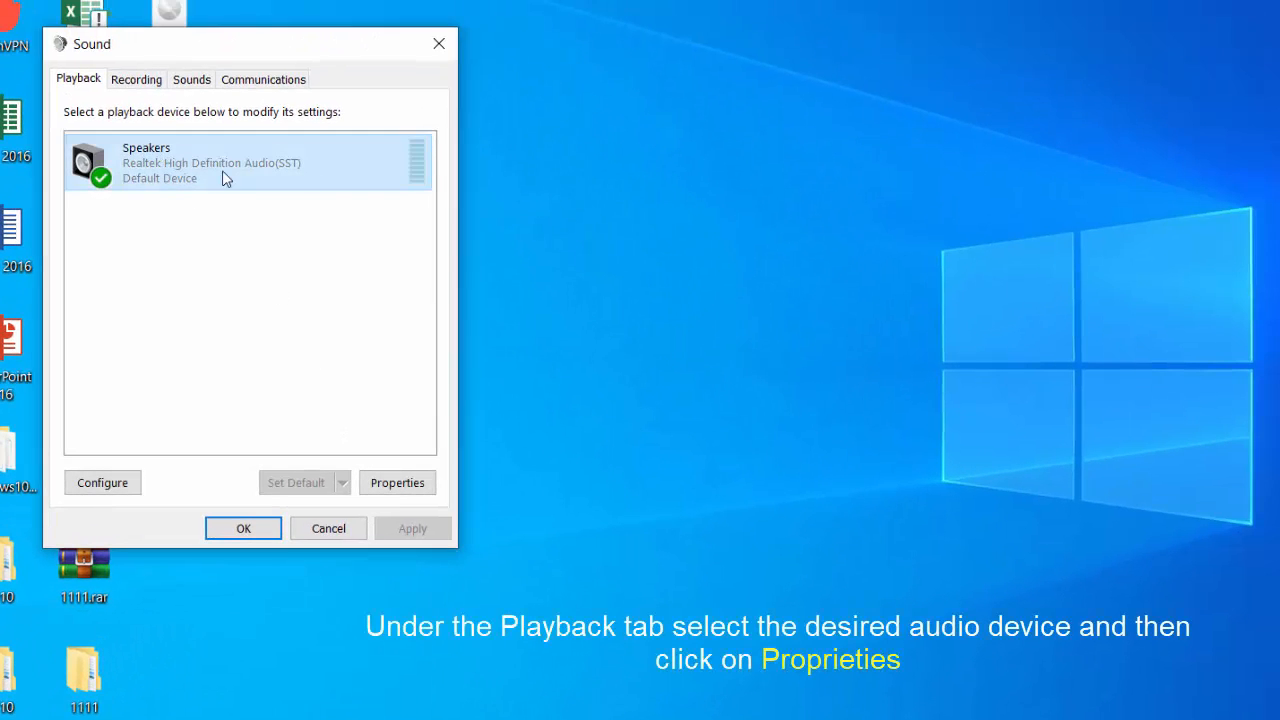